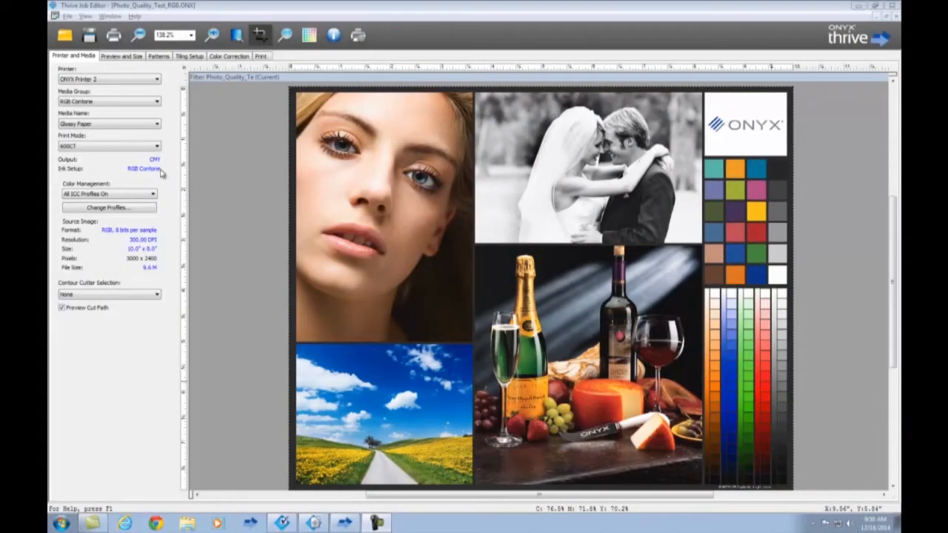
- Show the Color Management presets for the job, pointing out Saturation Boost and Saturation Extreme
{"action": "left_click", "coordinate": [108, 194]}
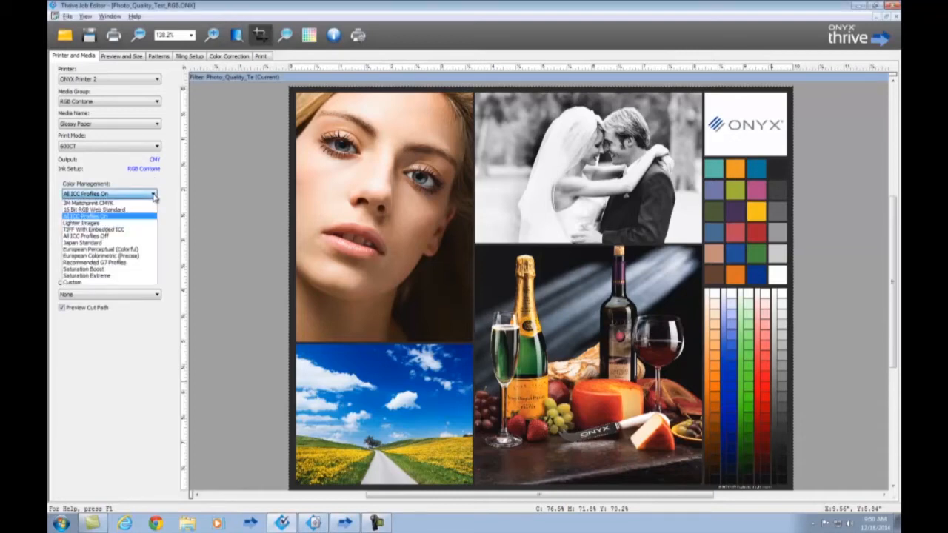
{"action": "mouse_move", "coordinate": [96, 262]}
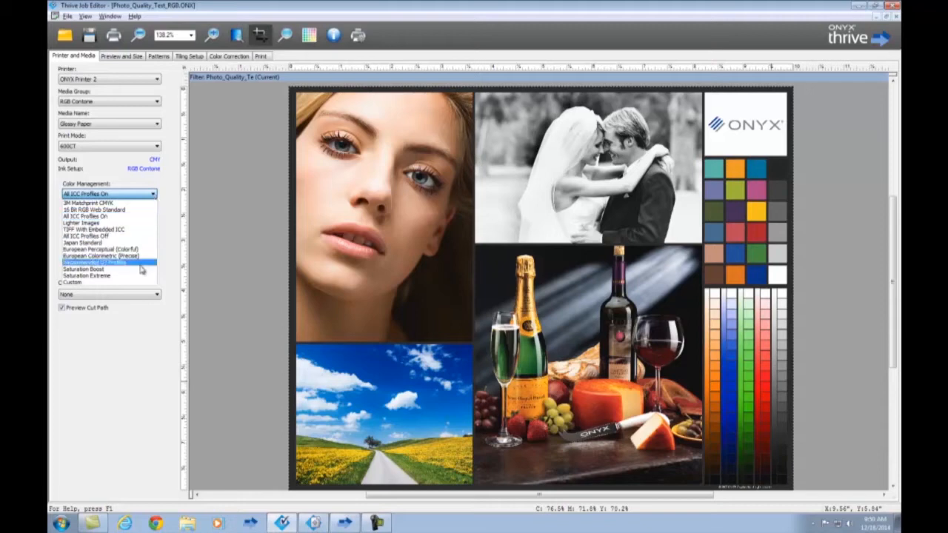
{"action": "mouse_move", "coordinate": [97, 269]}
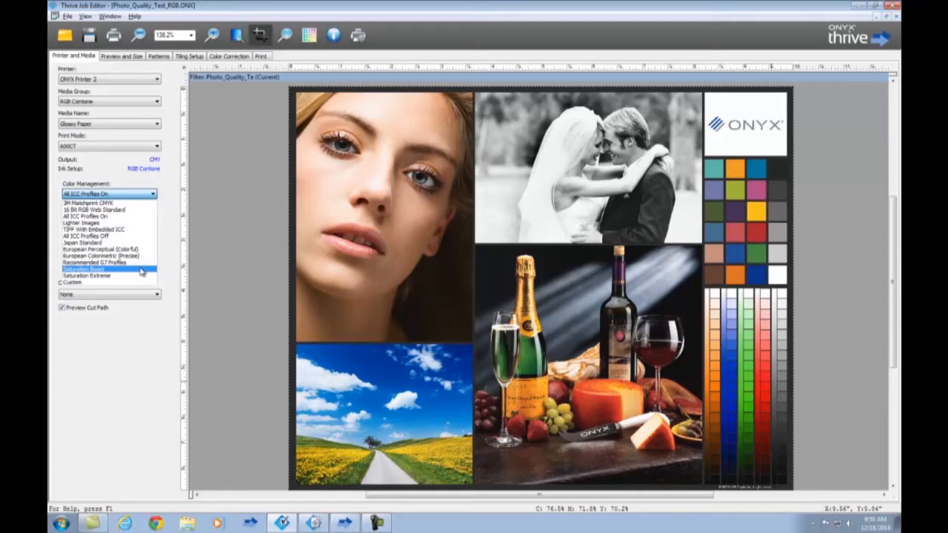
{"action": "left_click", "coordinate": [86, 275]}
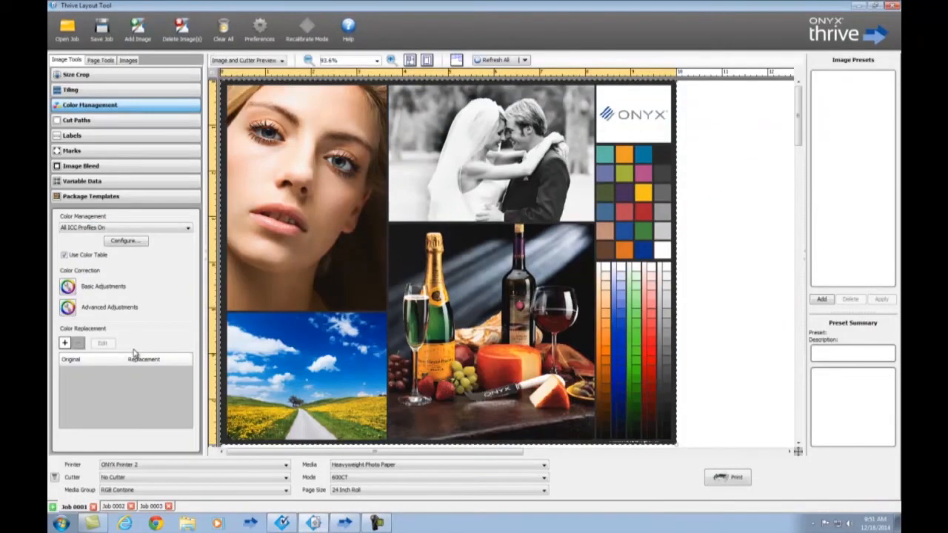
{"action": "mouse_move", "coordinate": [166, 289]}
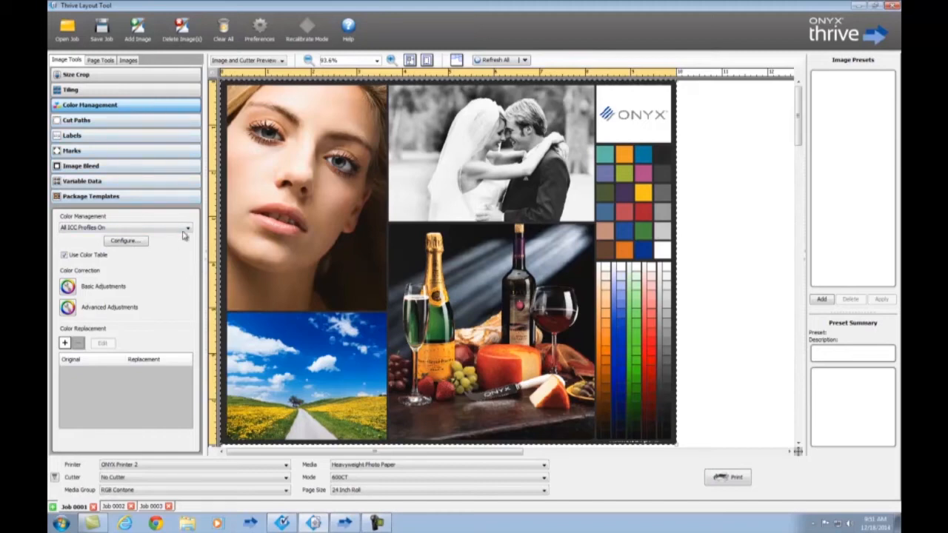
- Open the Layout Tool's Color Management dropdown, currently All ICC Profiles On, to view presets
{"action": "left_click", "coordinate": [126, 227]}
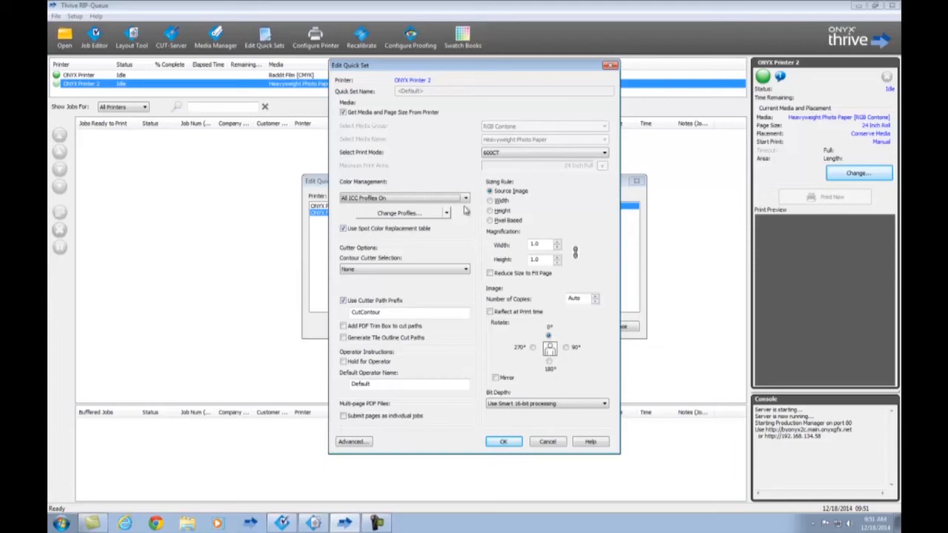
- Choose Saturation Extreme color management in ONYX Printer 2's quick set and confirm with OK
{"action": "left_click", "coordinate": [464, 198]}
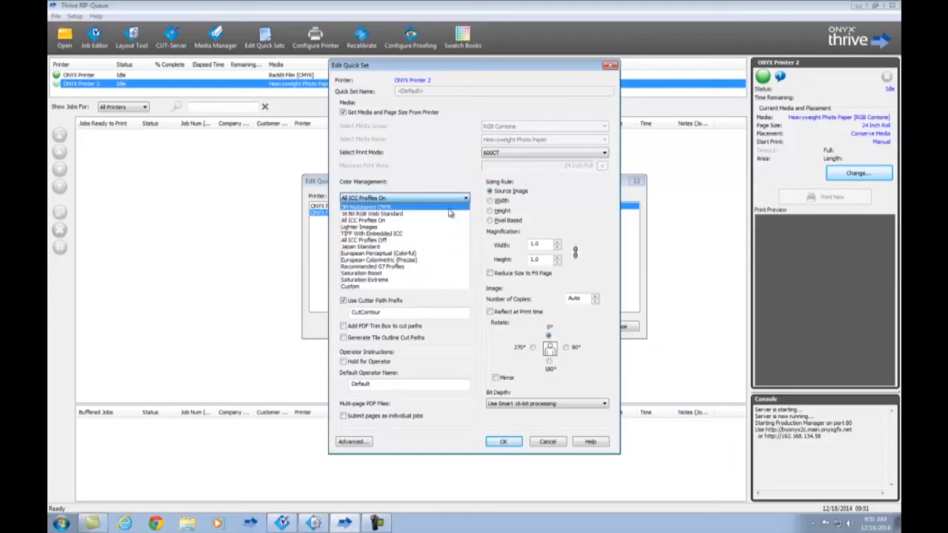
{"action": "left_click", "coordinate": [363, 280]}
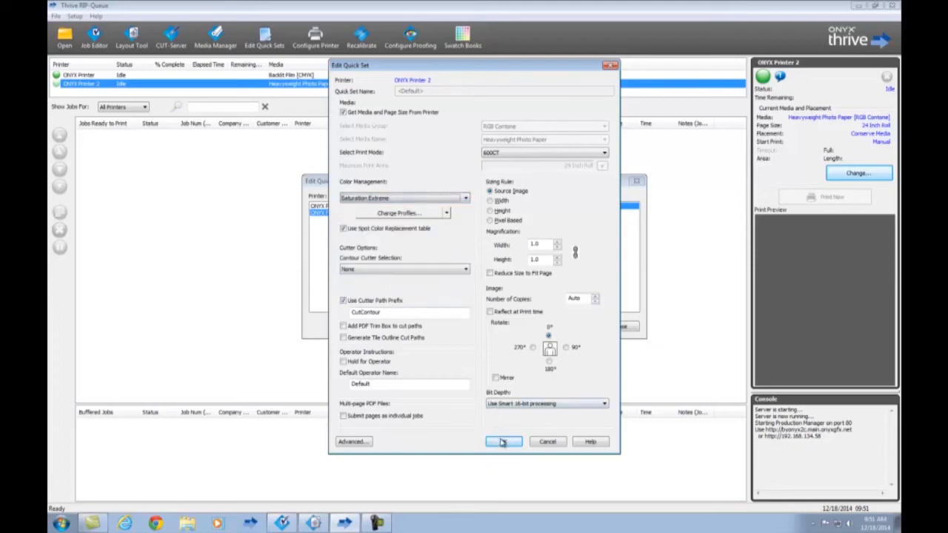
{"action": "left_click", "coordinate": [503, 441]}
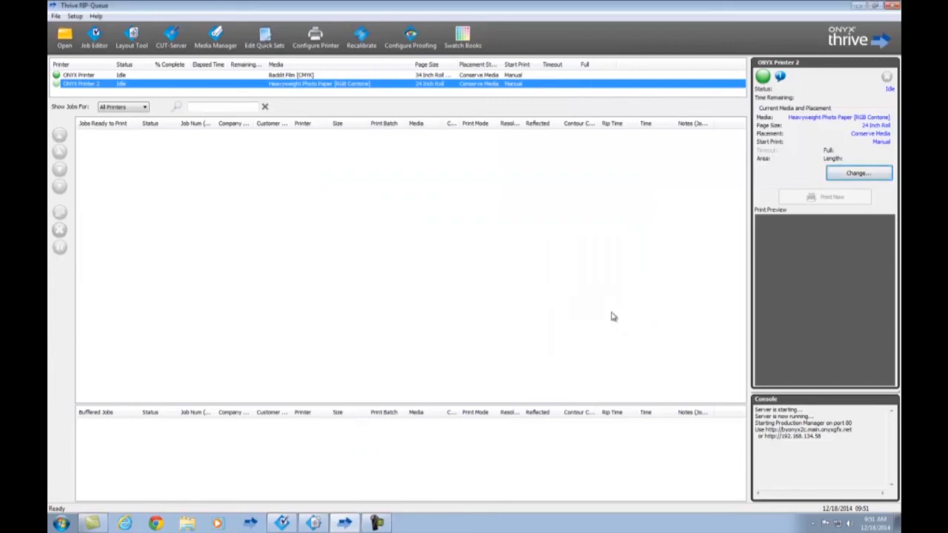